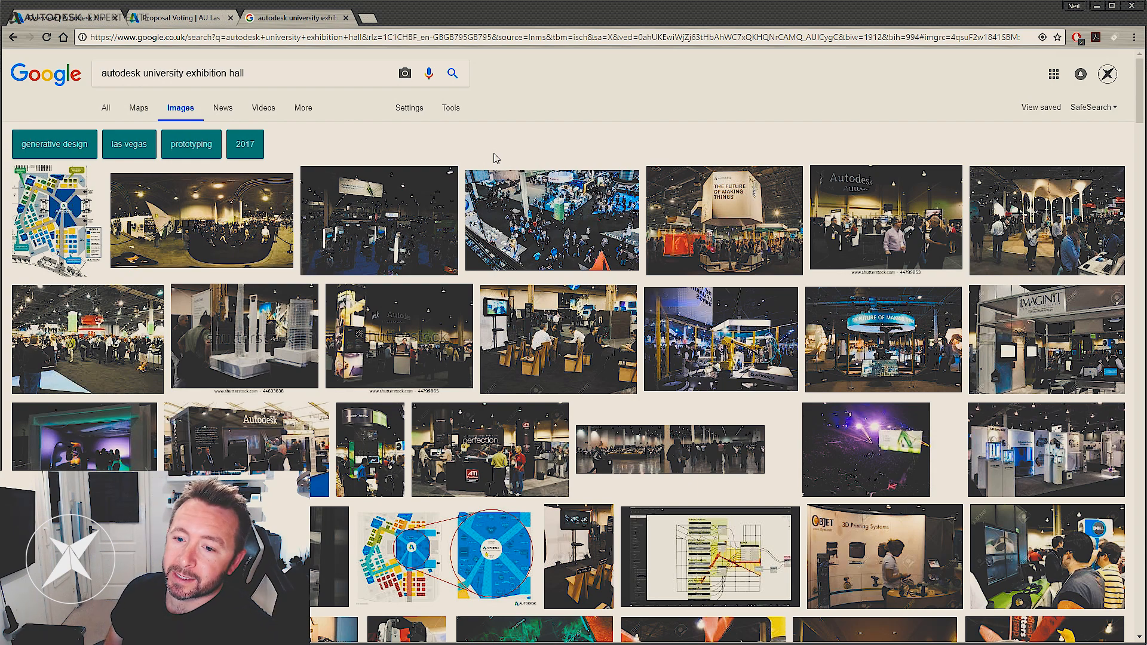
pyautogui.moveTo(585, 127)
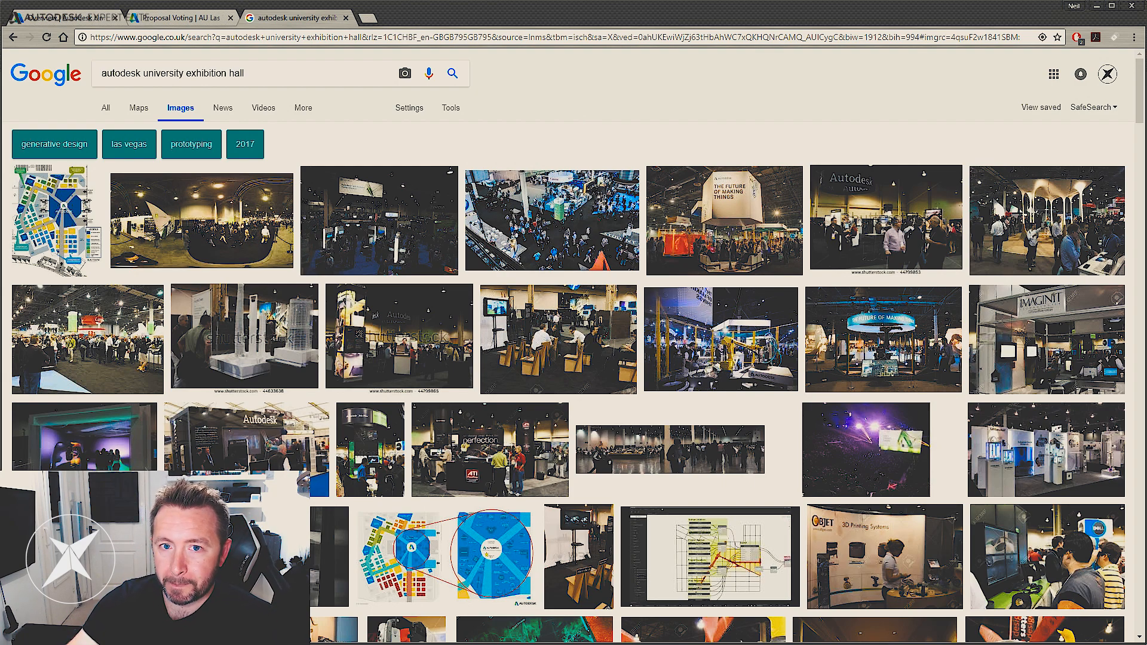
# Switch to the 'Proposal Voting | AU Las Vegas' page listing the 2018 proposed classes
pyautogui.click(179, 17)
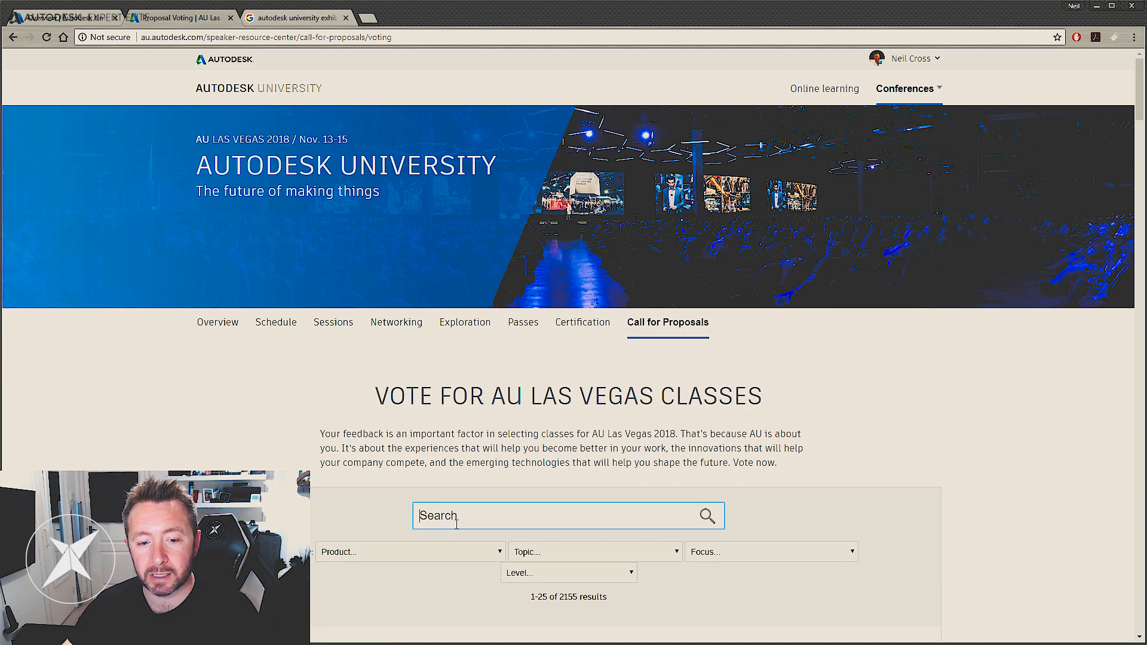
# Search 'buying the right' to isolate 'Buying the right workstation for Autodesk Inventor'
pyautogui.write('buying the right')
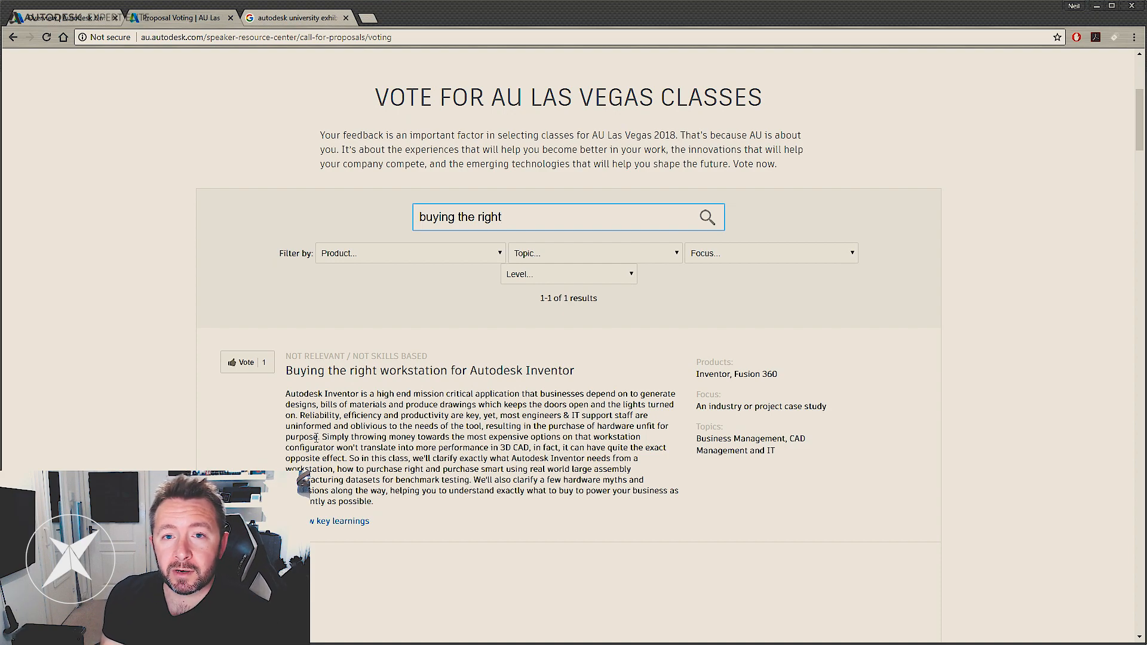
# Filter the class list by the Inventor product and scroll through the proposed classes
pyautogui.click(567, 216)
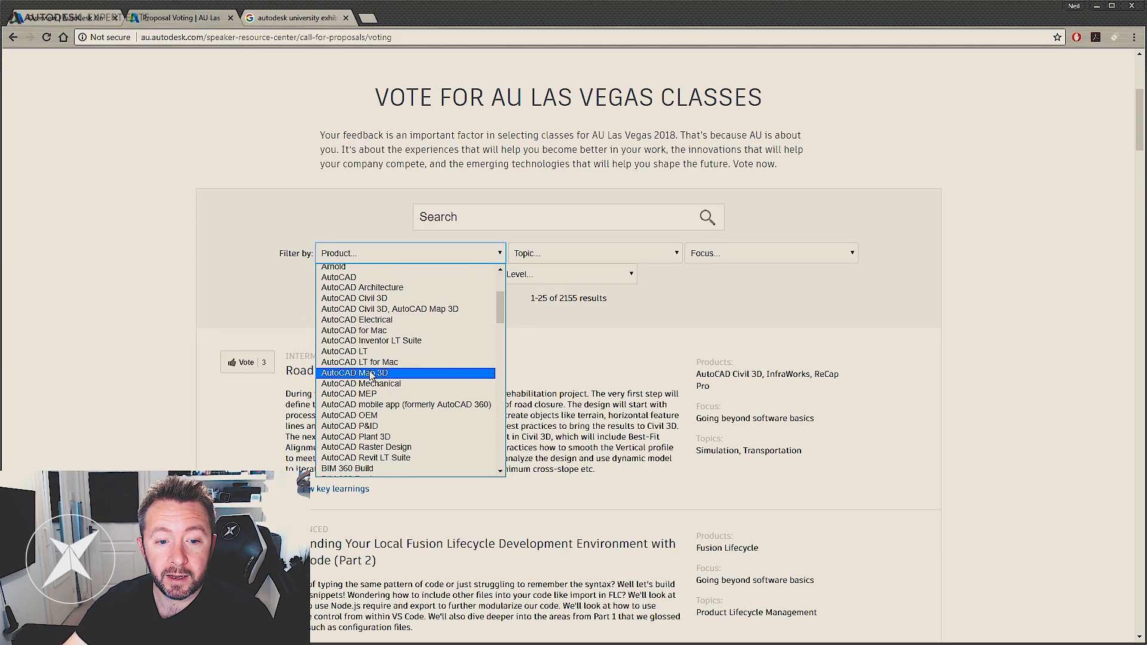
pyautogui.scroll(-3)
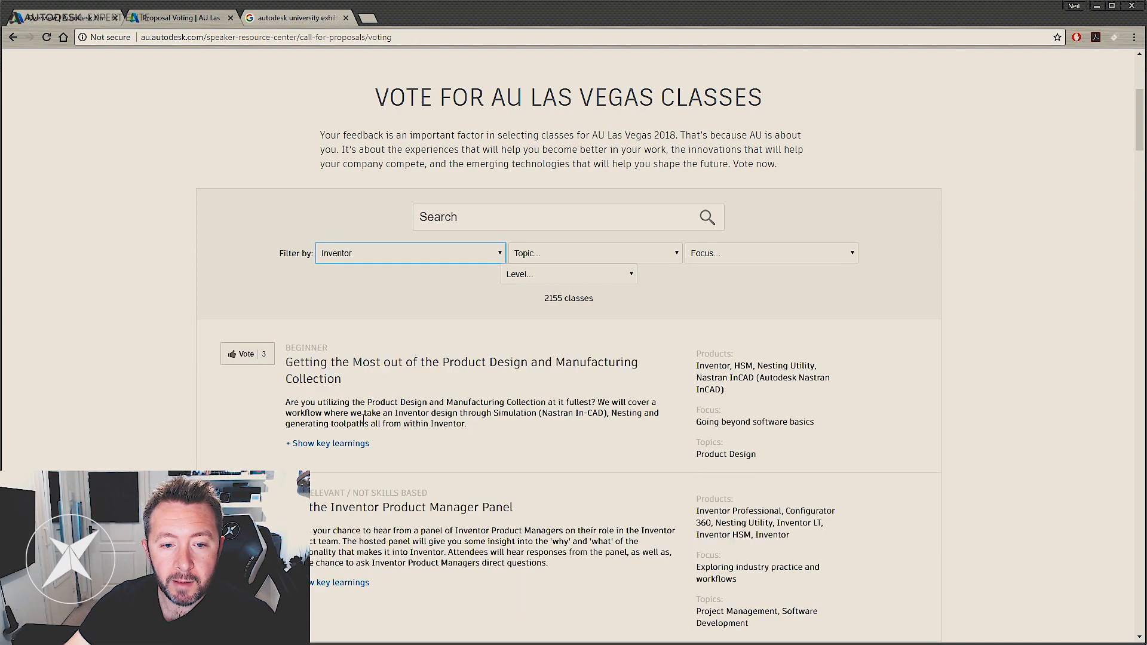
pyautogui.scroll(-3)
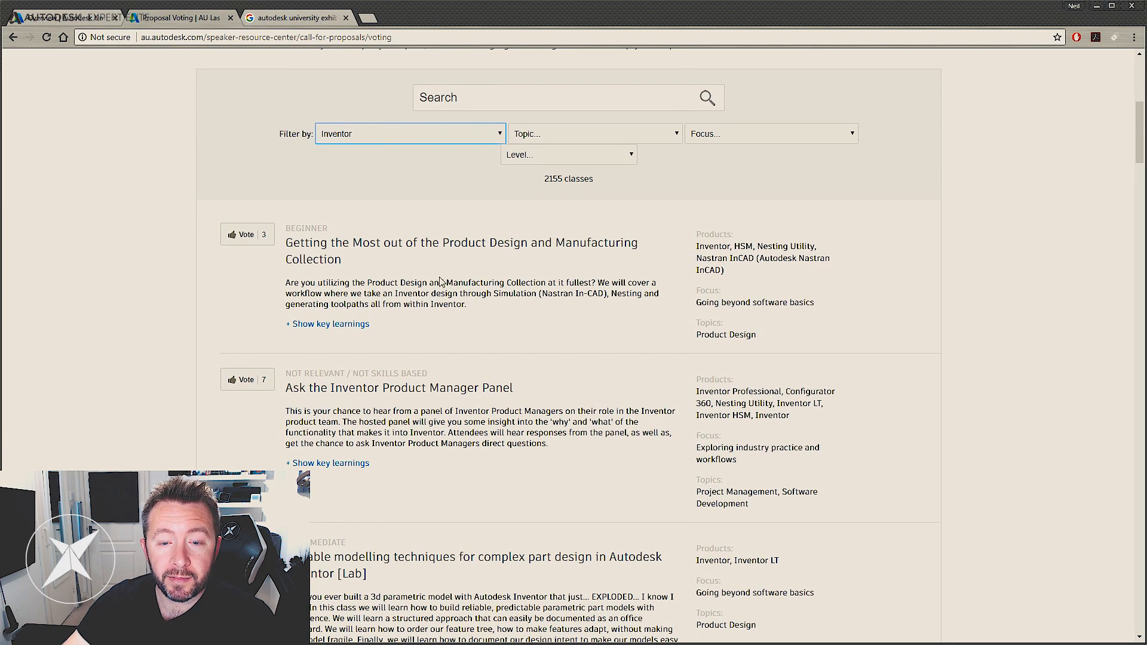
pyautogui.scroll(-3)
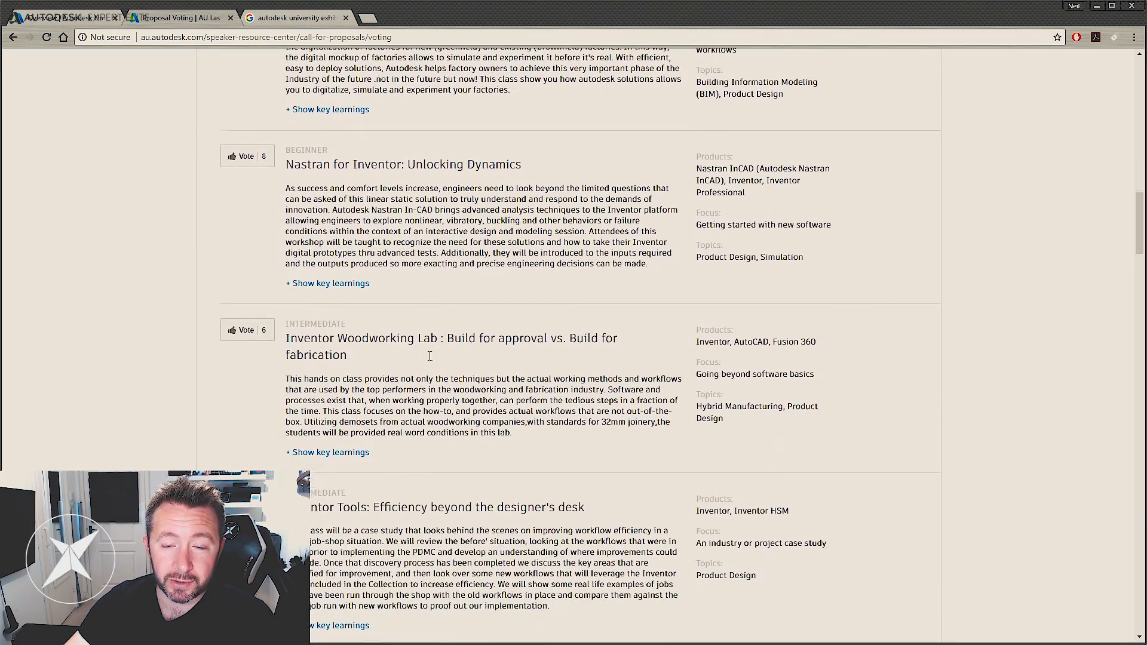
pyautogui.scroll(-3)
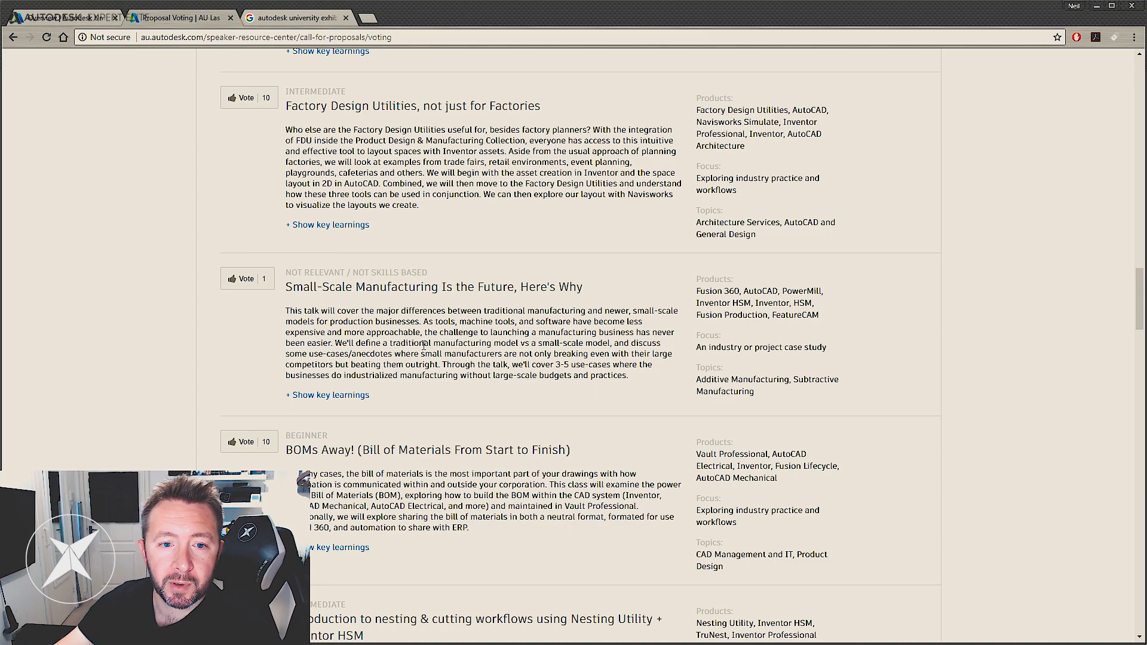
pyautogui.scroll(-3)
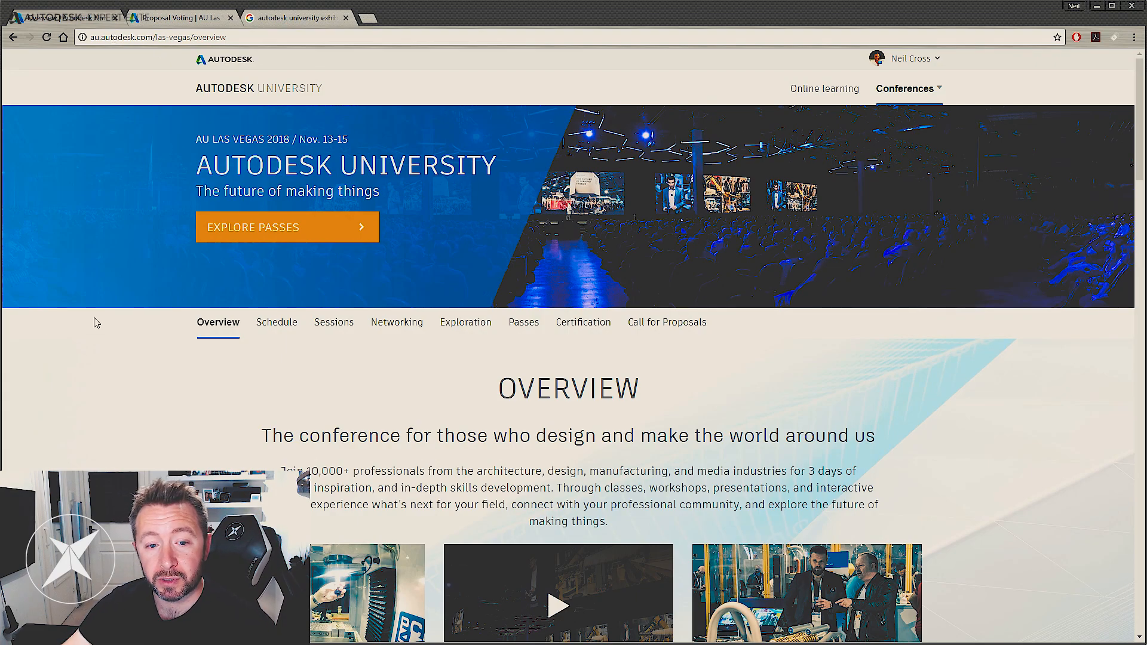
pyautogui.moveTo(582, 321)
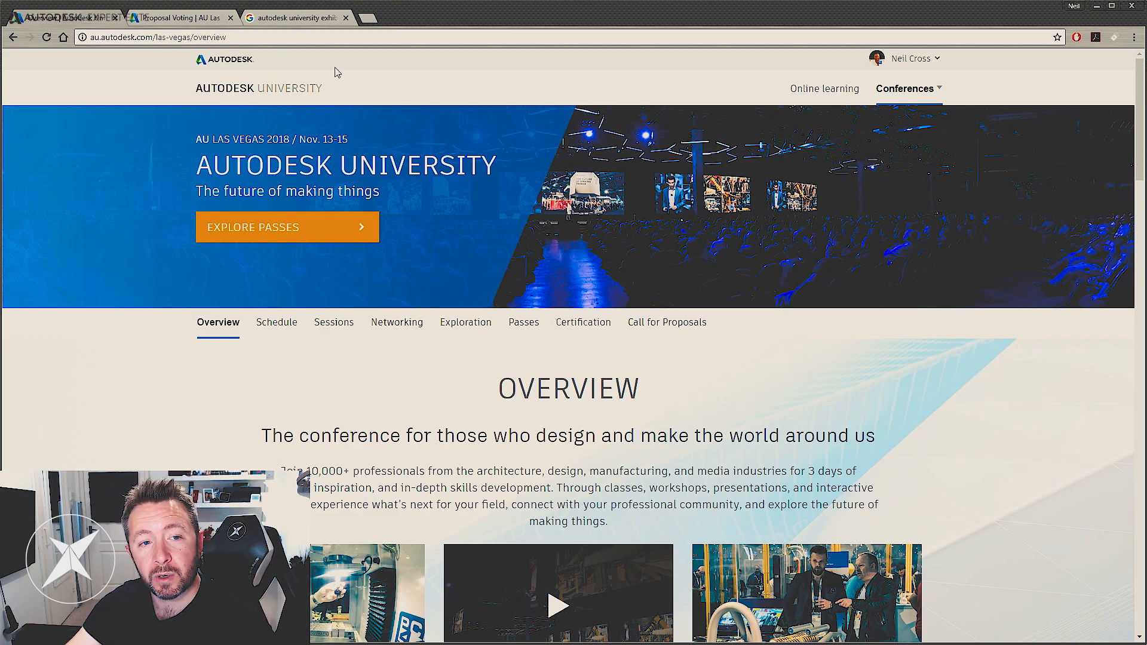
pyautogui.moveTo(452, 100)
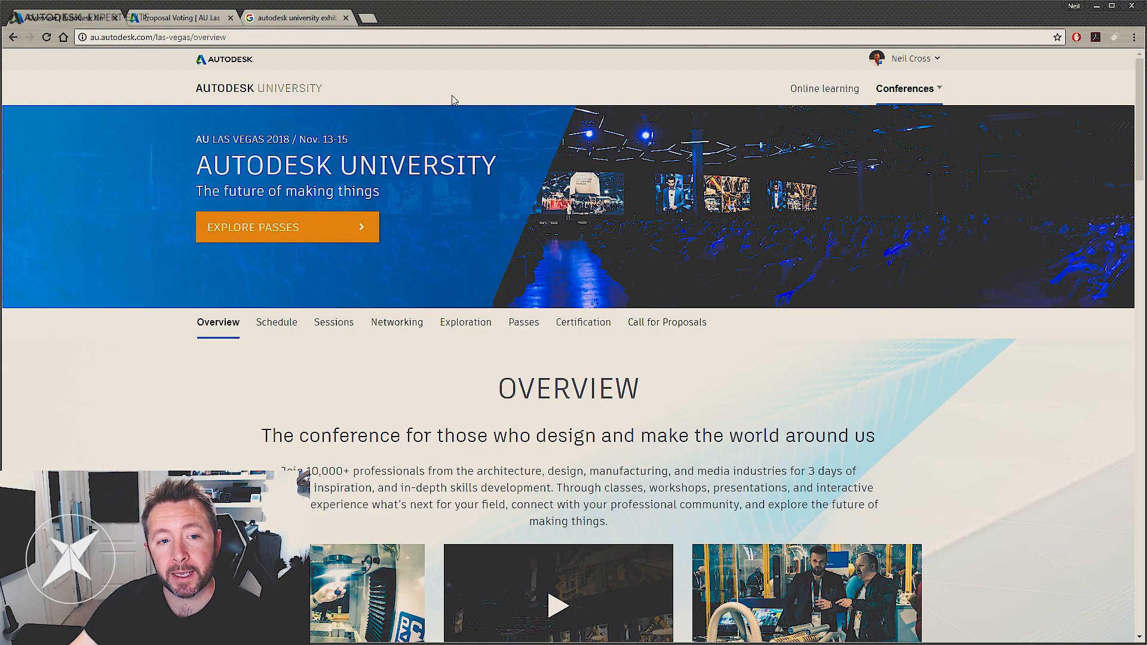
pyautogui.moveTo(450, 105)
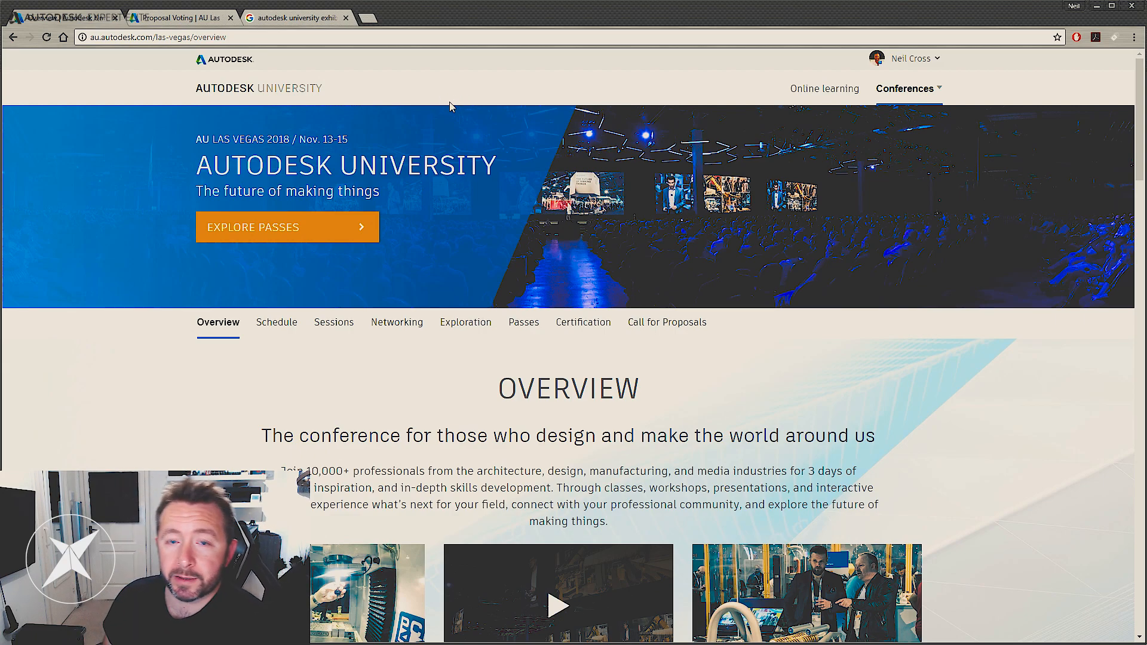